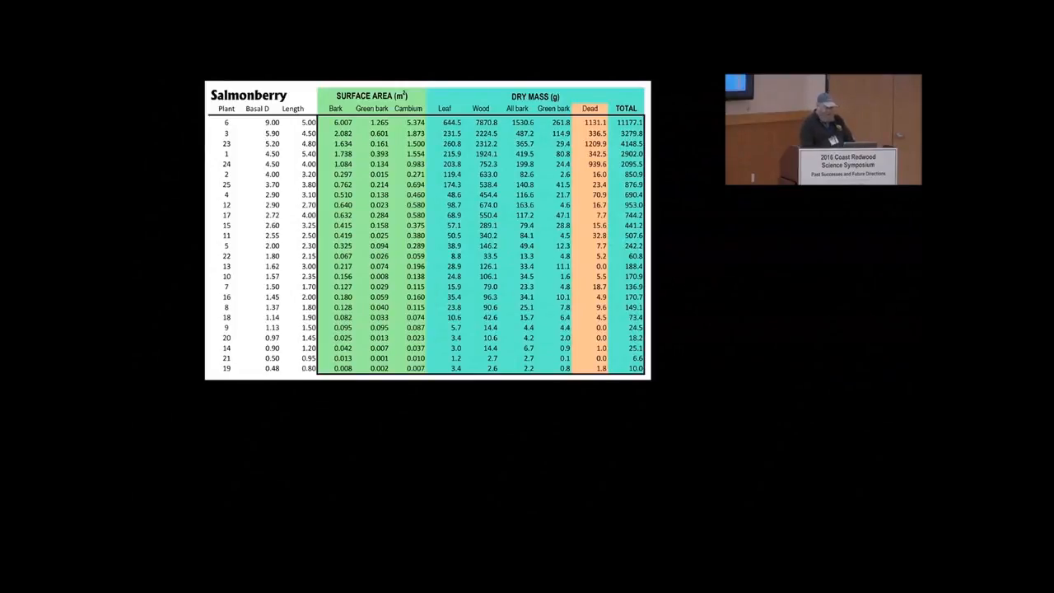
key(right)
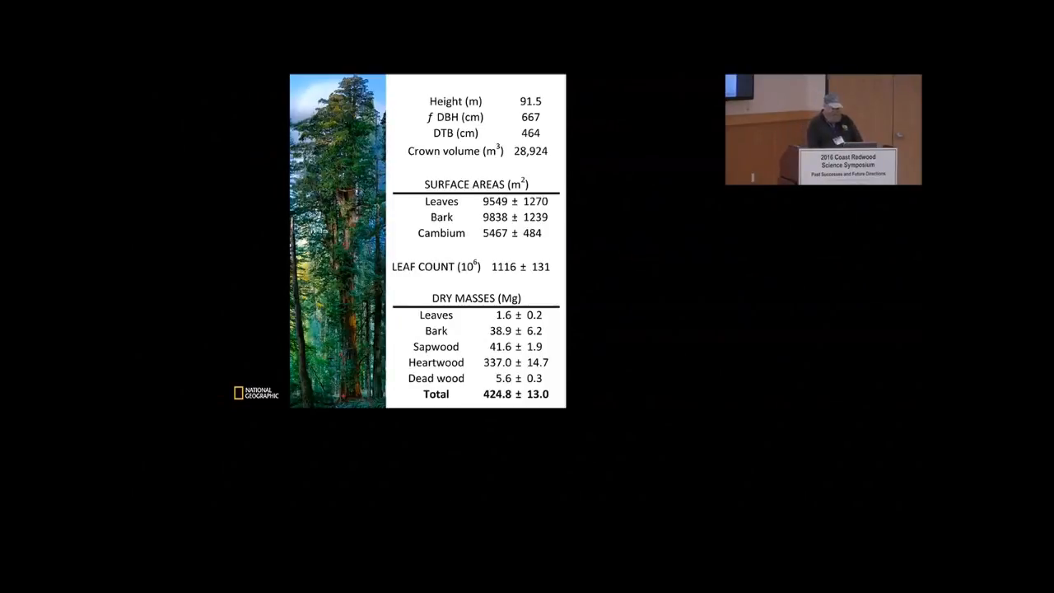